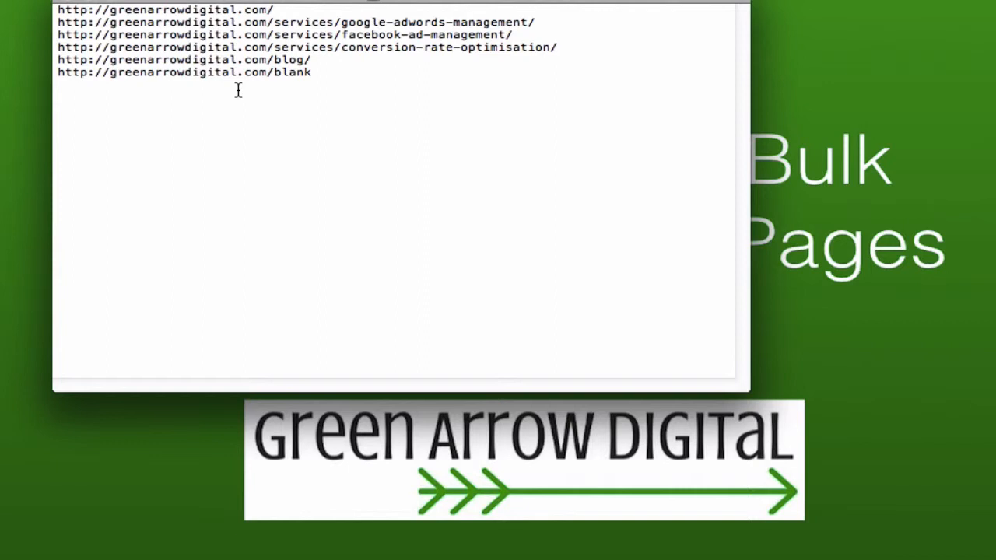
Check the crawl mode, then load the 'URL list' text file from the GAD folder.
left_click(312, 71)
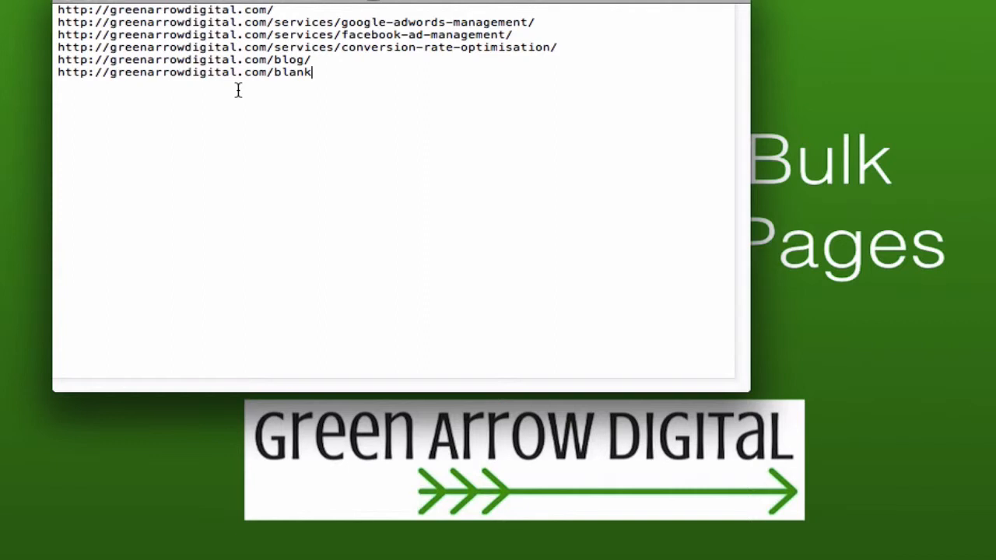
mouse_move(366, 89)
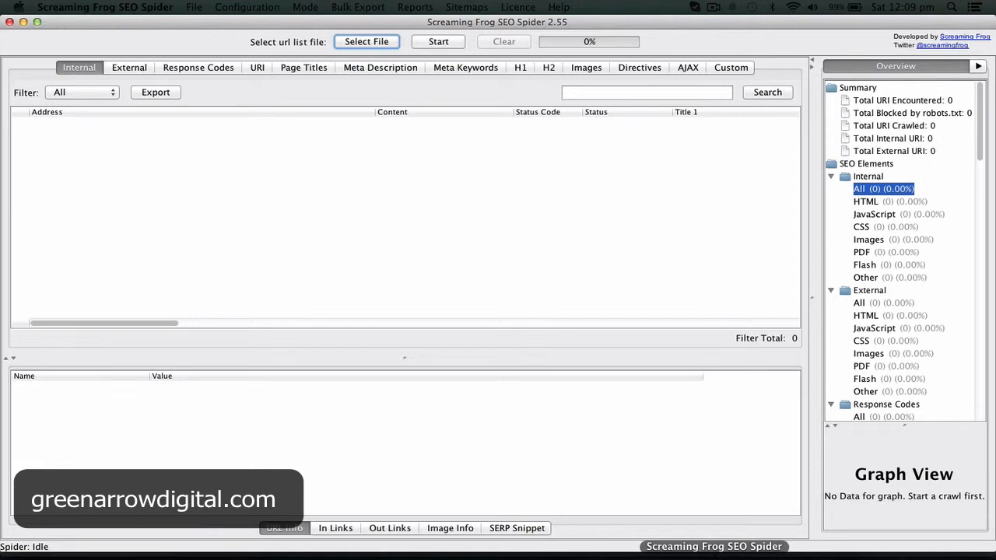
mouse_move(512, 340)
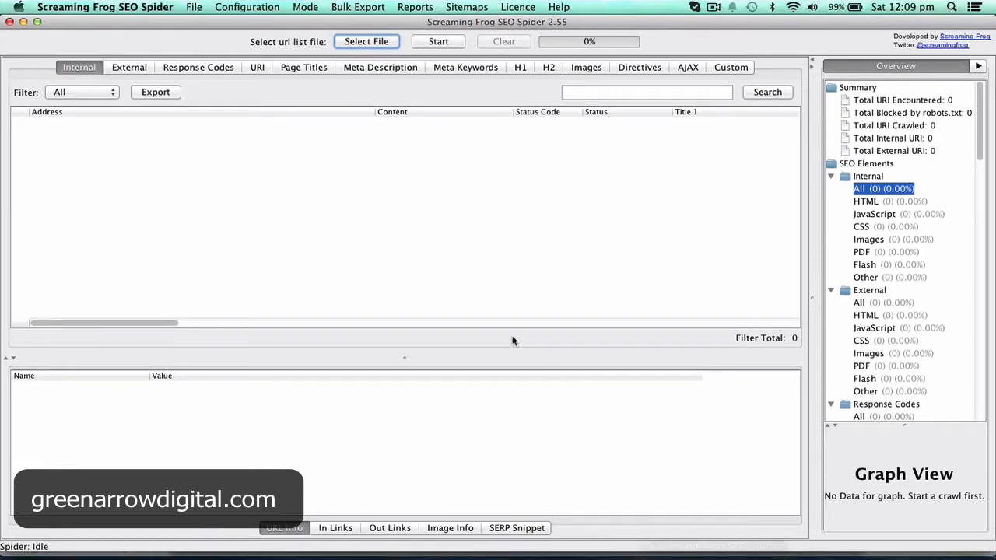
mouse_move(425, 102)
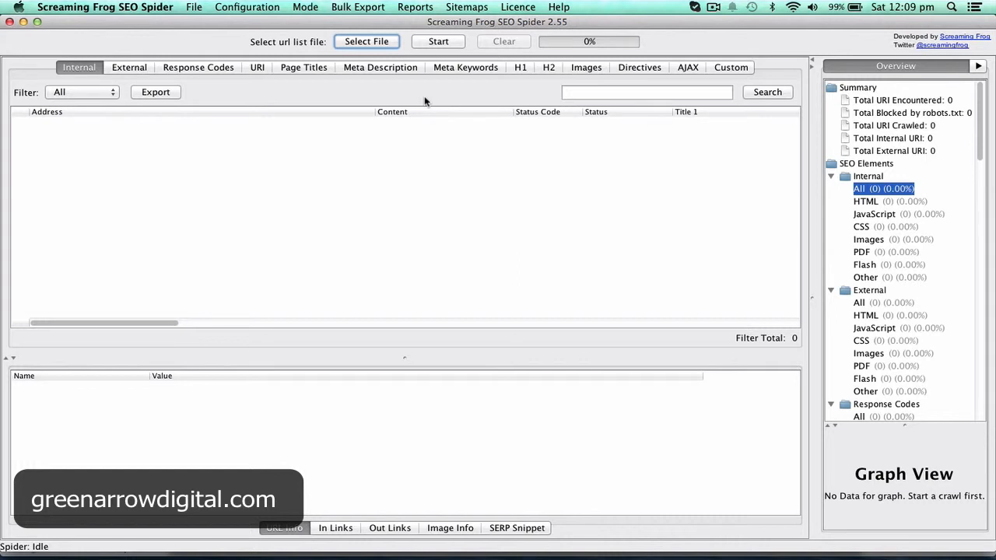
mouse_move(414, 83)
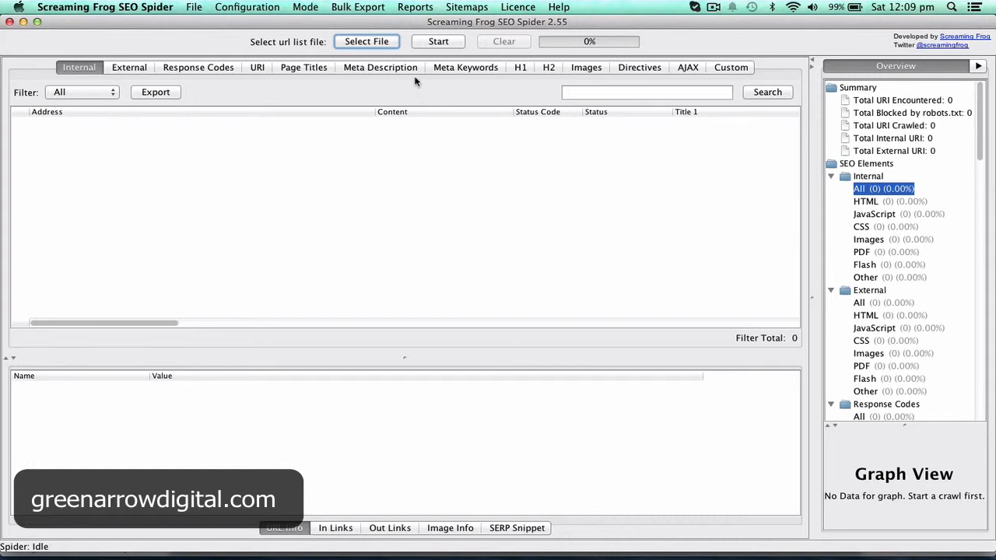
left_click(305, 7)
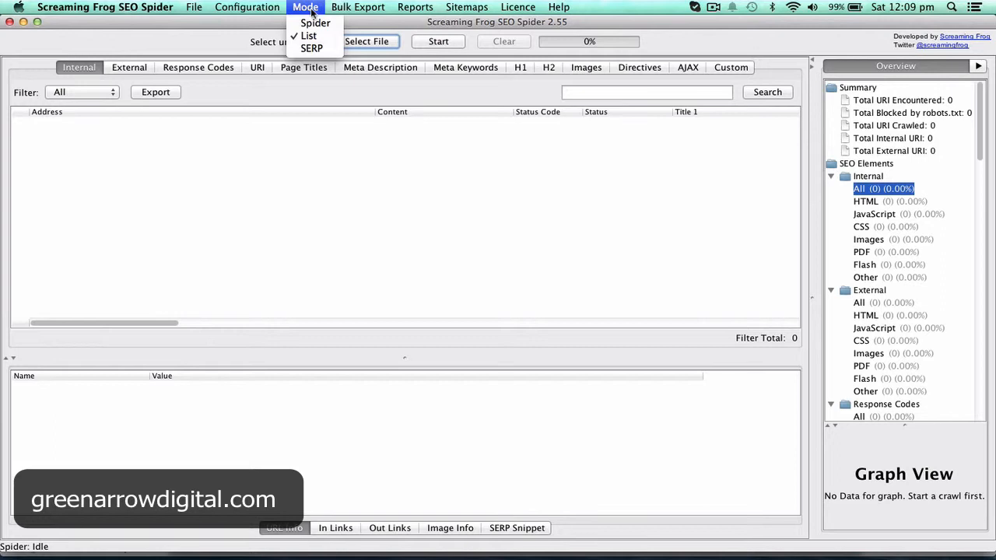
mouse_move(309, 36)
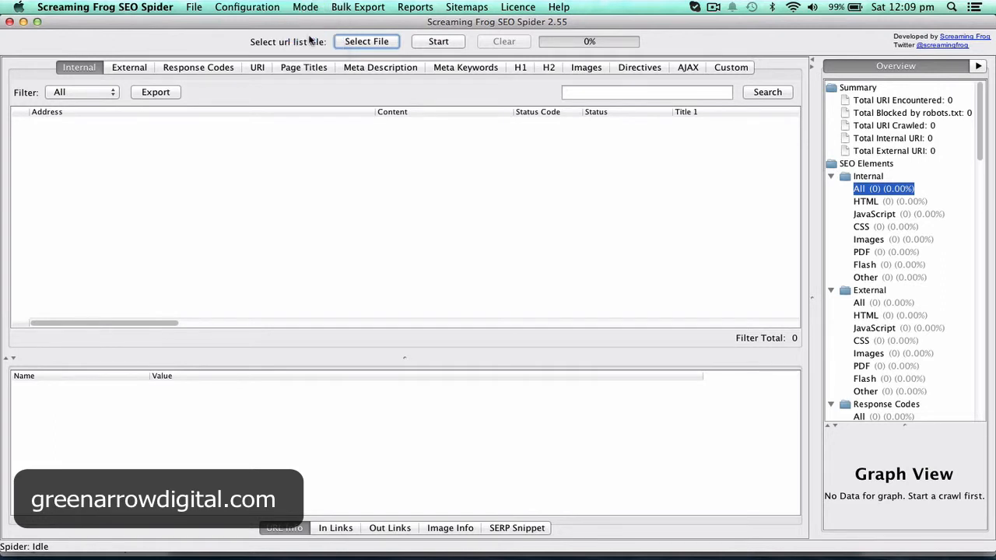
left_click(366, 41)
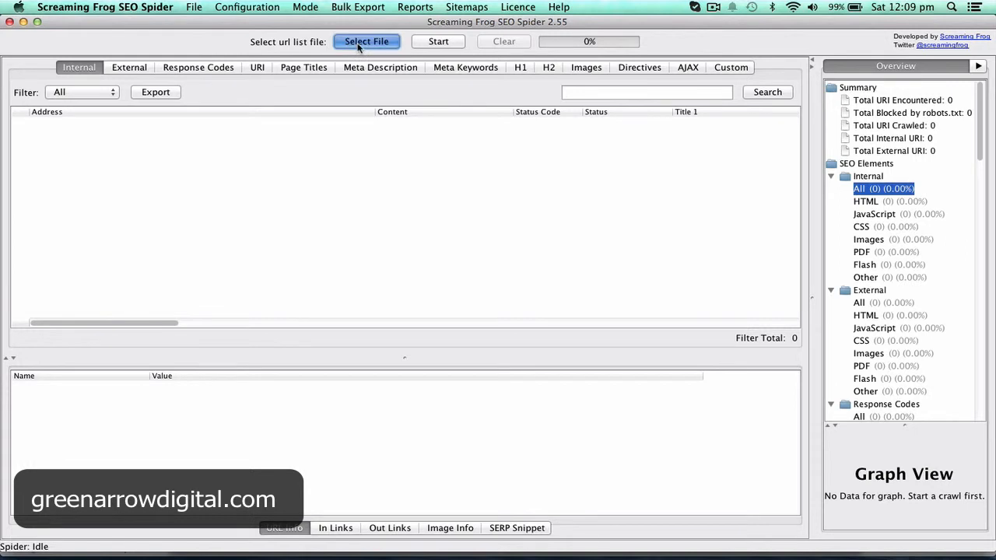
left_click(366, 41)
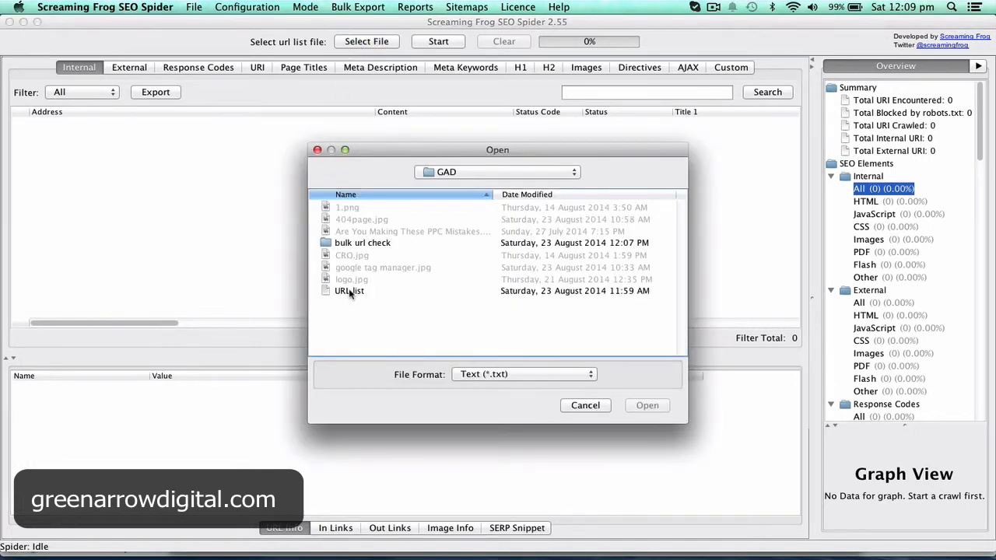
left_click(348, 290)
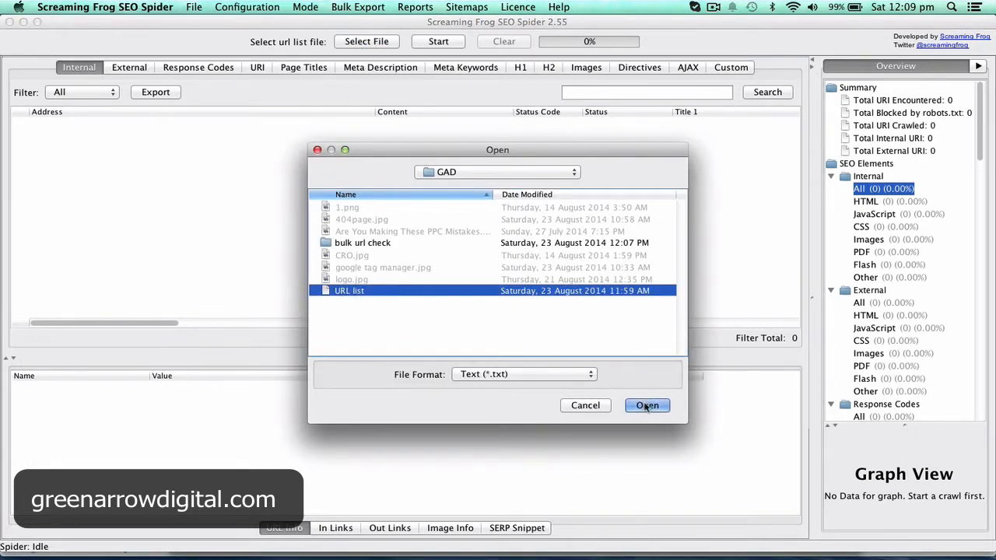
left_click(646, 406)
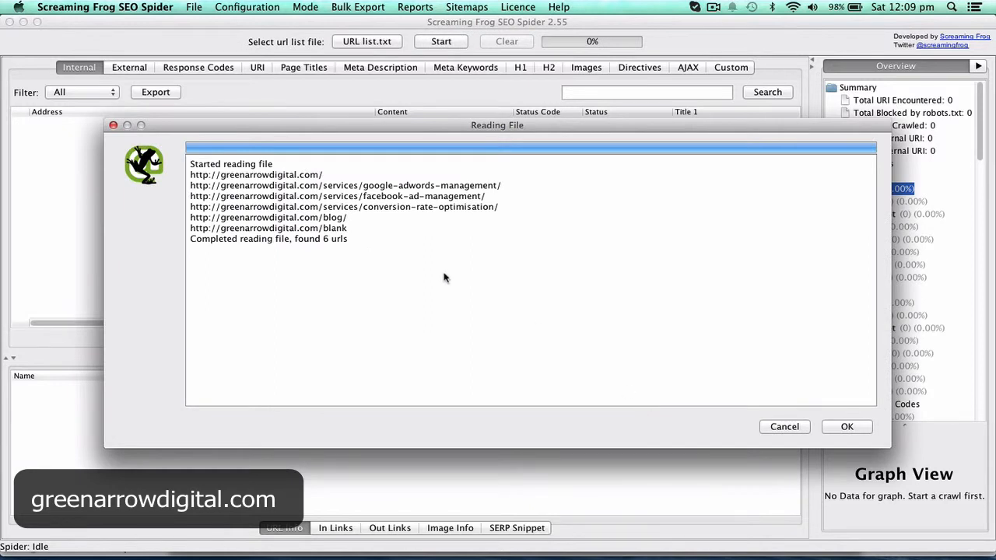
mouse_move(294, 241)
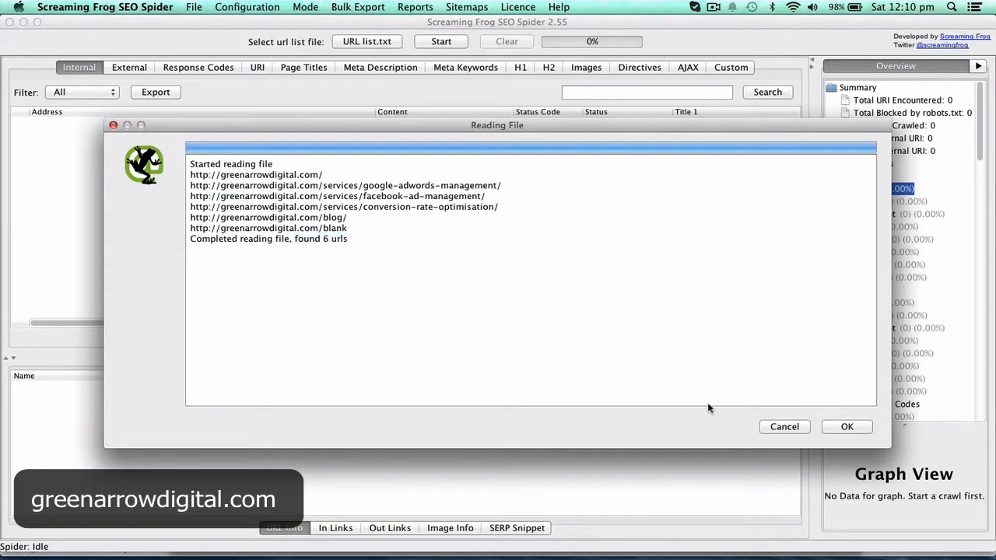
Crawl the six URLs and select the /blank row showing 404 Not Found.
left_click(847, 427)
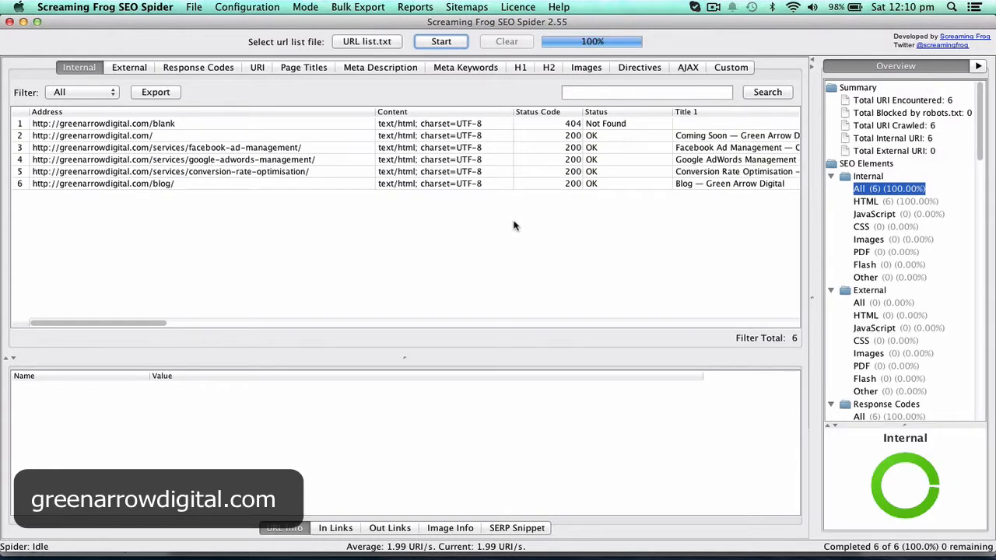
mouse_move(193, 125)
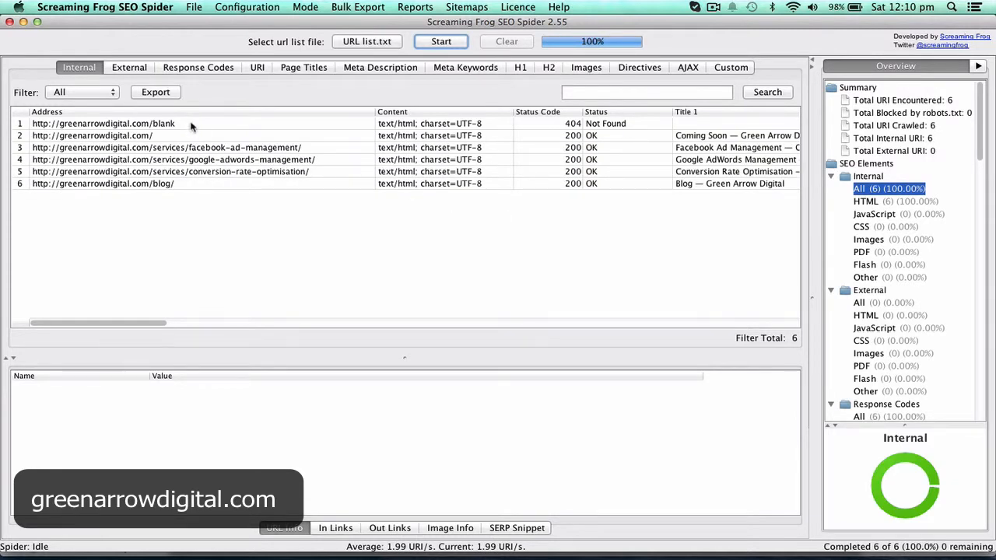
left_click(104, 123)
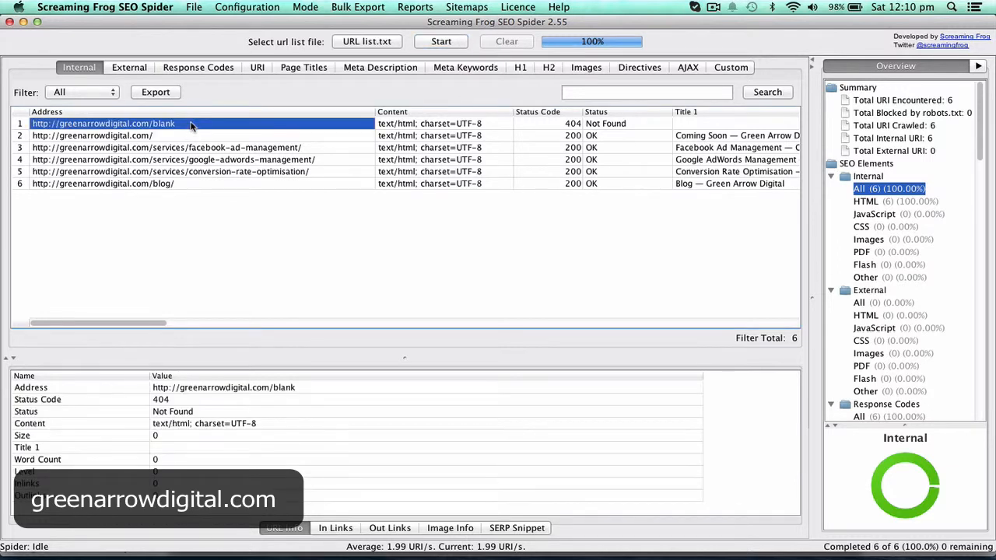
left_click(606, 123)
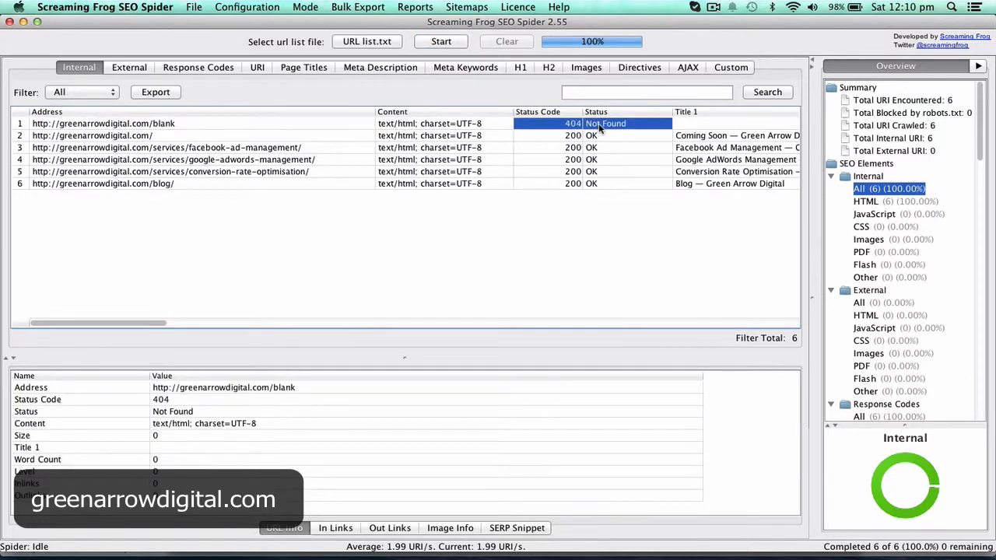
mouse_move(641, 224)
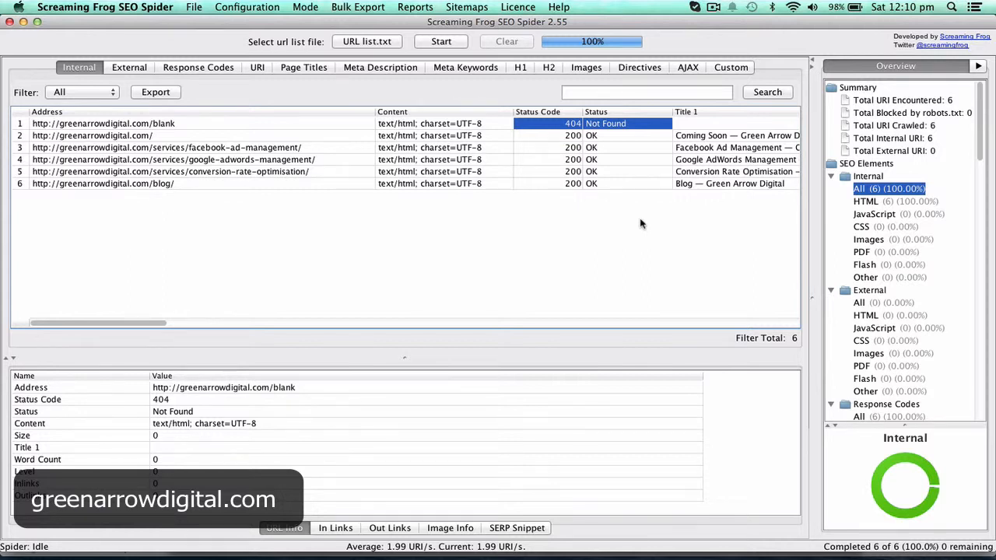
mouse_move(276, 123)
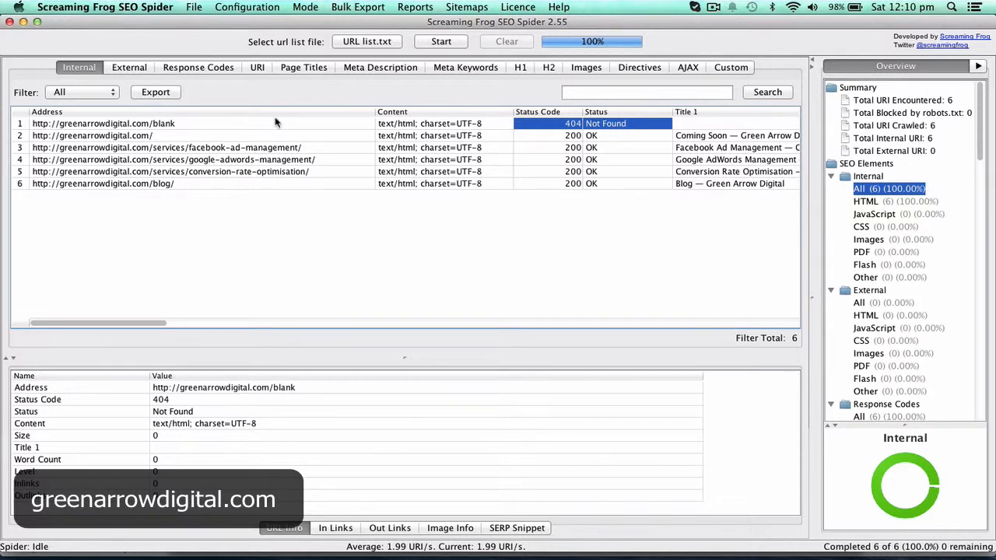